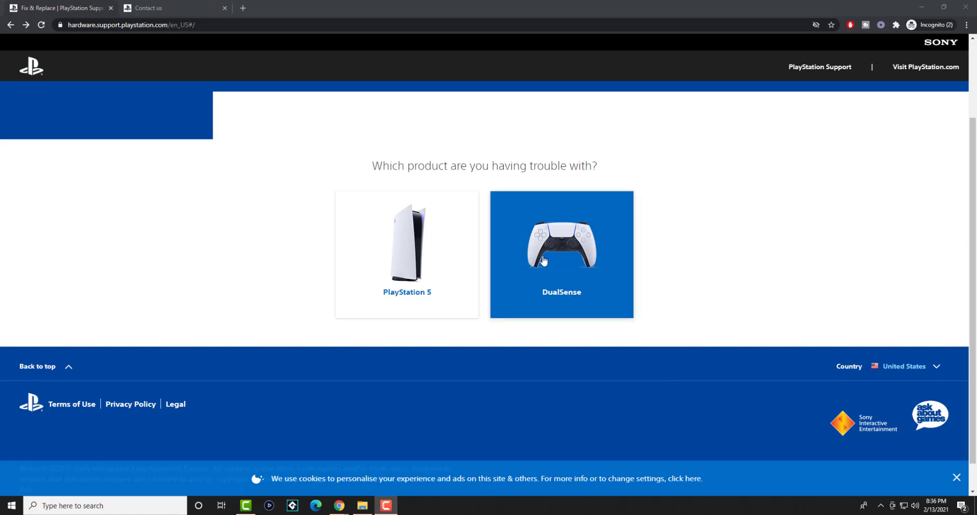
- Choose DualSense as the product and Buttons and Analog Sticks as the issue area
click(559, 255)
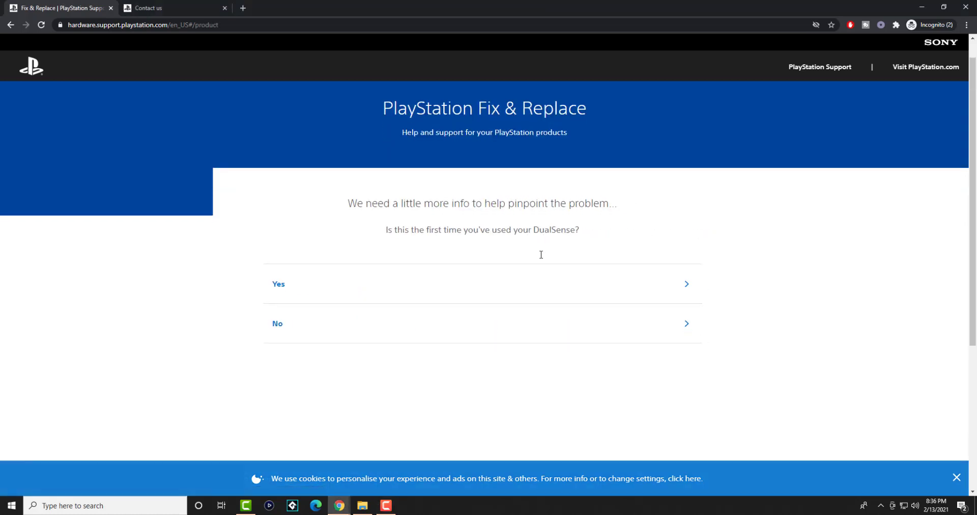
mouse_move(441, 303)
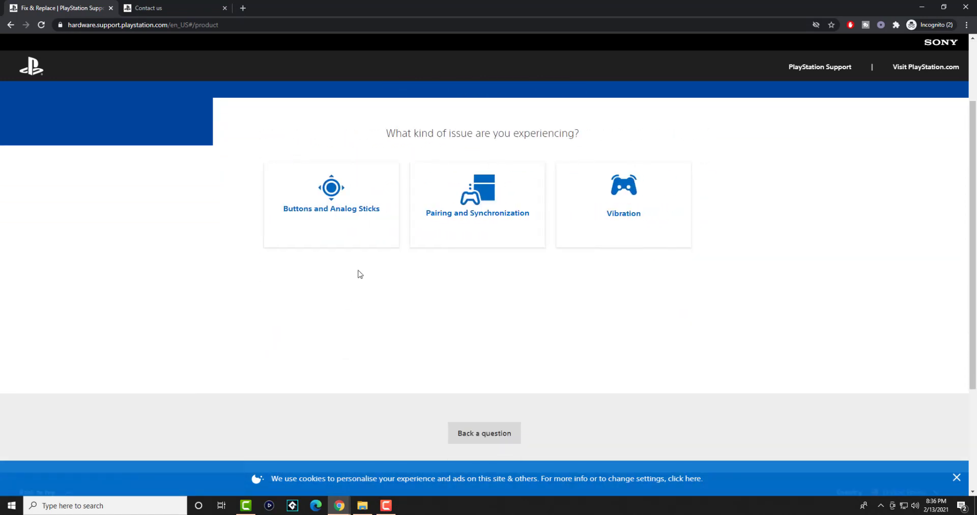
click(331, 205)
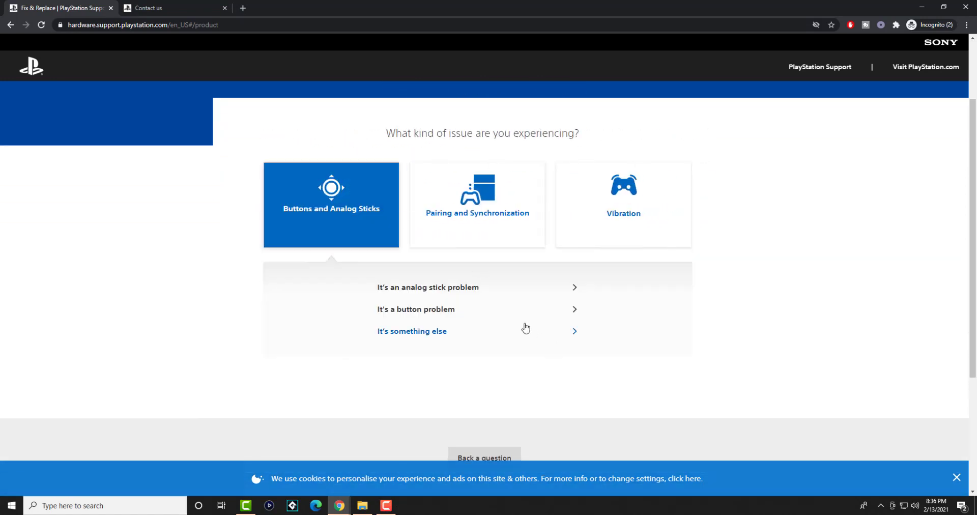
- Answer "It's something else" and review the page saying the tool can't resolve it
click(413, 331)
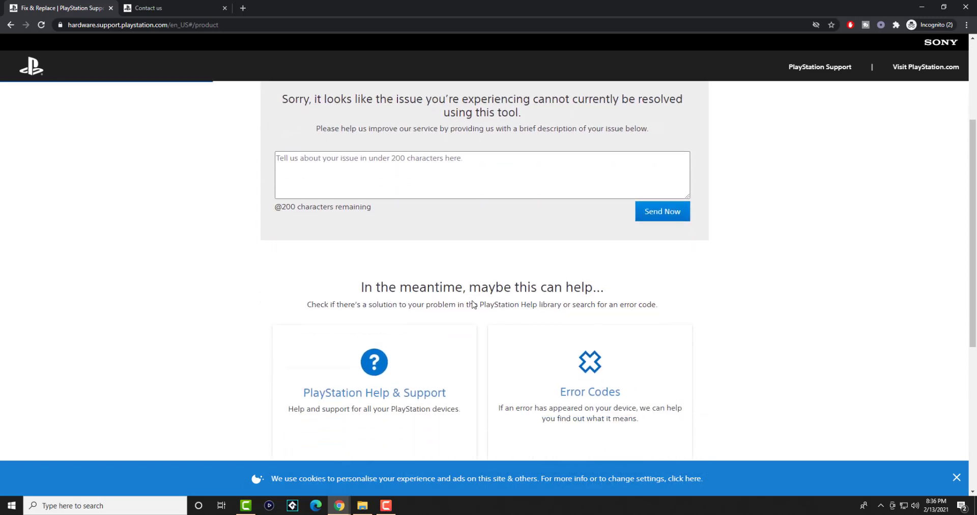
scroll(down, 3)
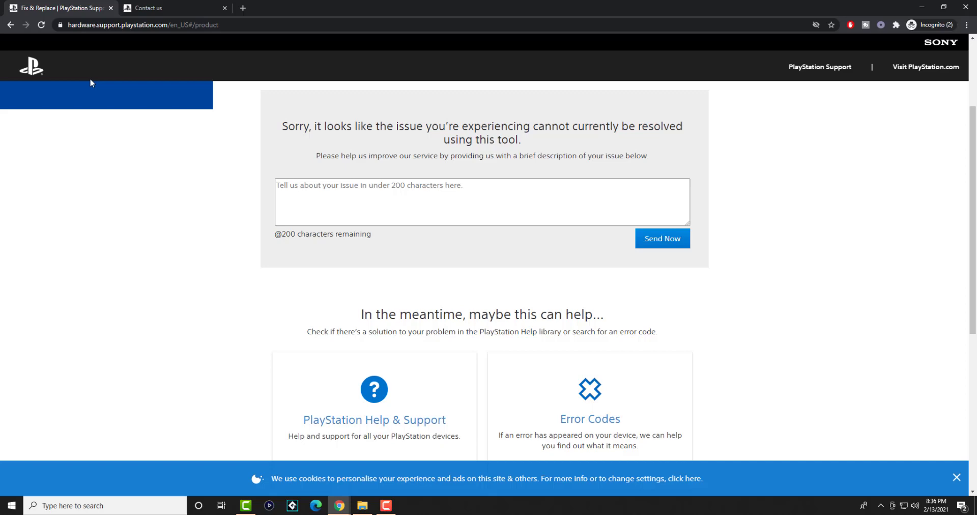
scroll(down, 3)
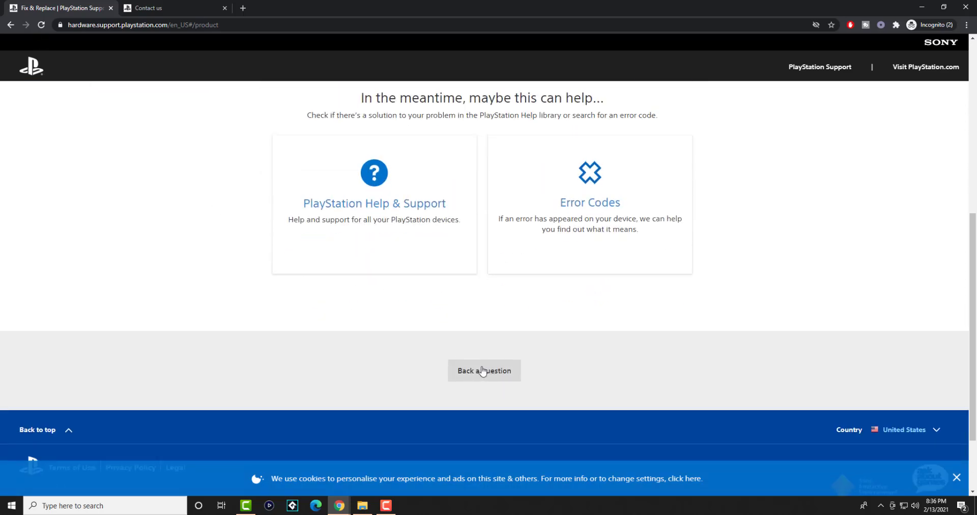
- Go back one question and report one or more analog sticks as unresponsive
click(485, 370)
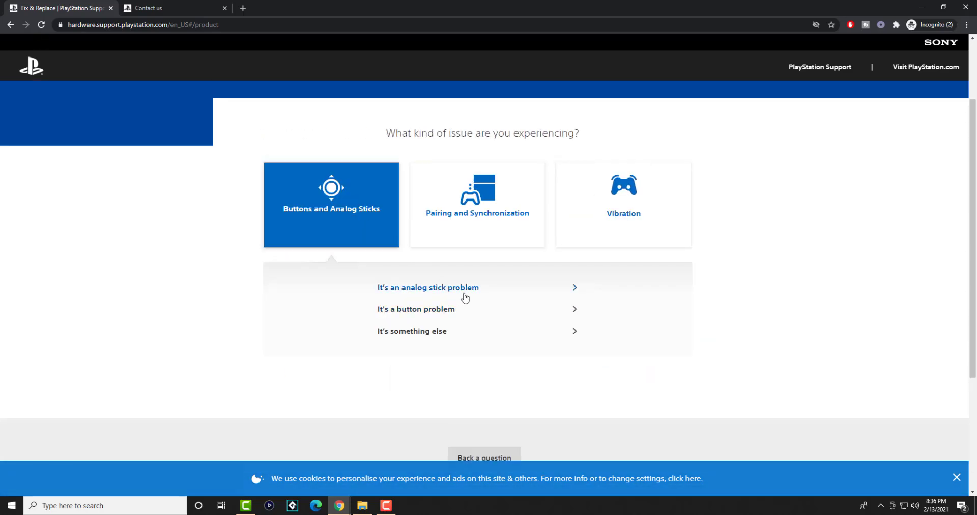
click(427, 287)
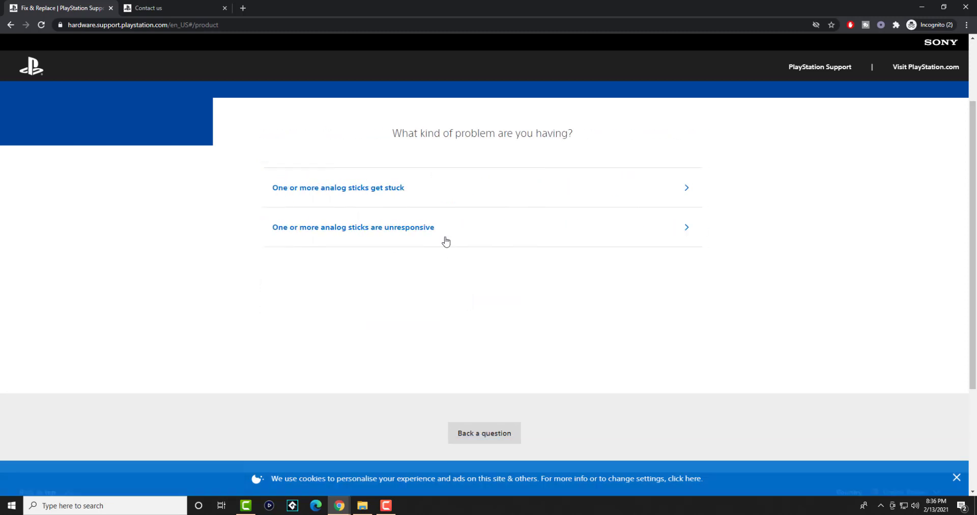
click(353, 227)
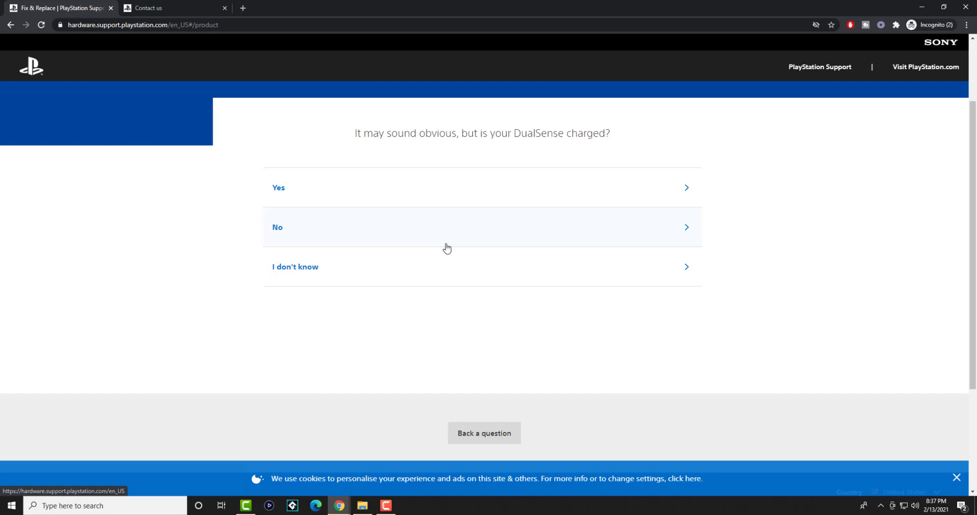
mouse_move(227, 117)
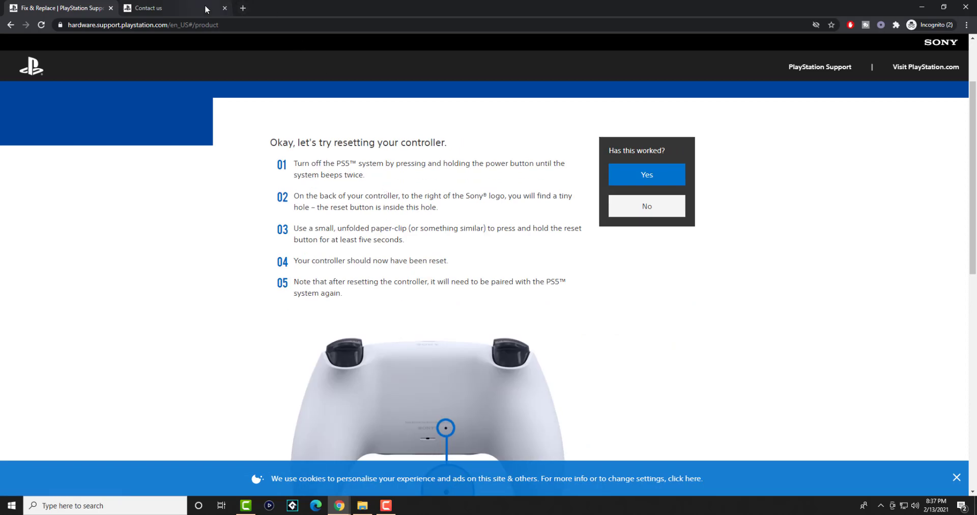
- Show the Contact us page's 800 345-SONY (7669) number and Twitter support hours
click(149, 7)
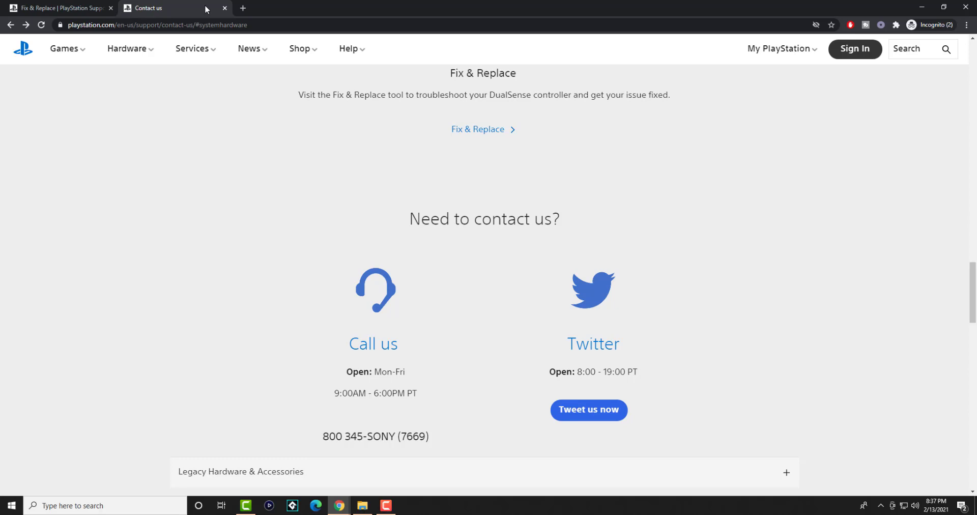
scroll(down, 3)
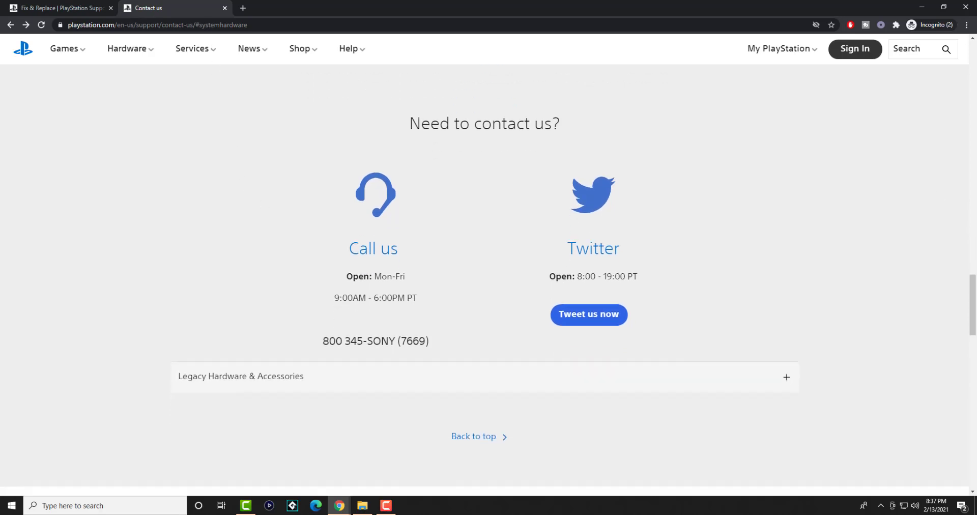